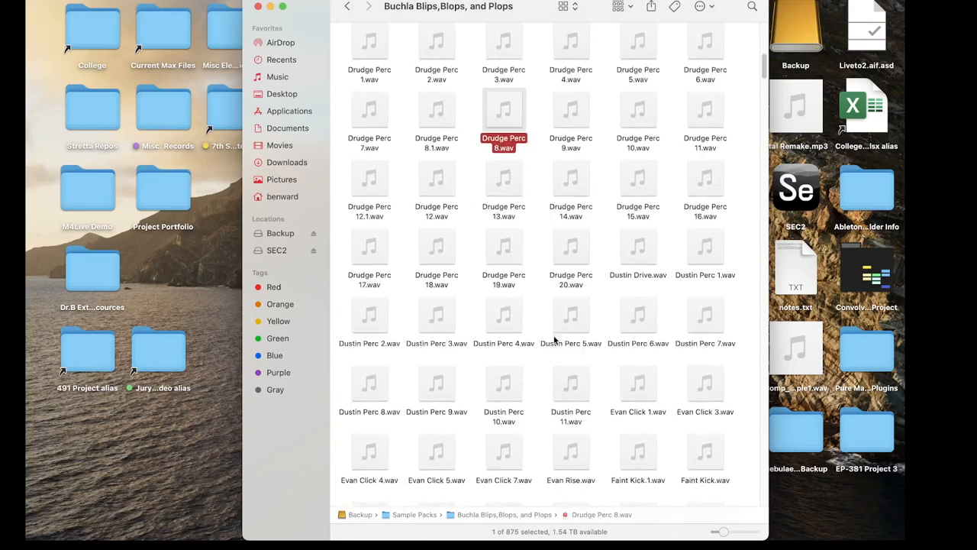
Audition Drudge Perc 8.wav, then preview Dustin Perc 11.wav in the Buchla folder.
click(571, 323)
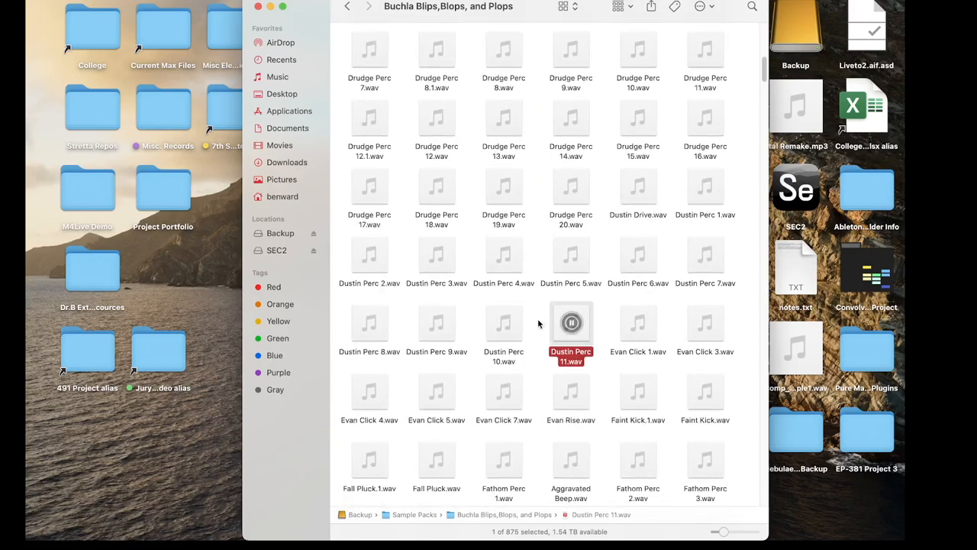
click(436, 287)
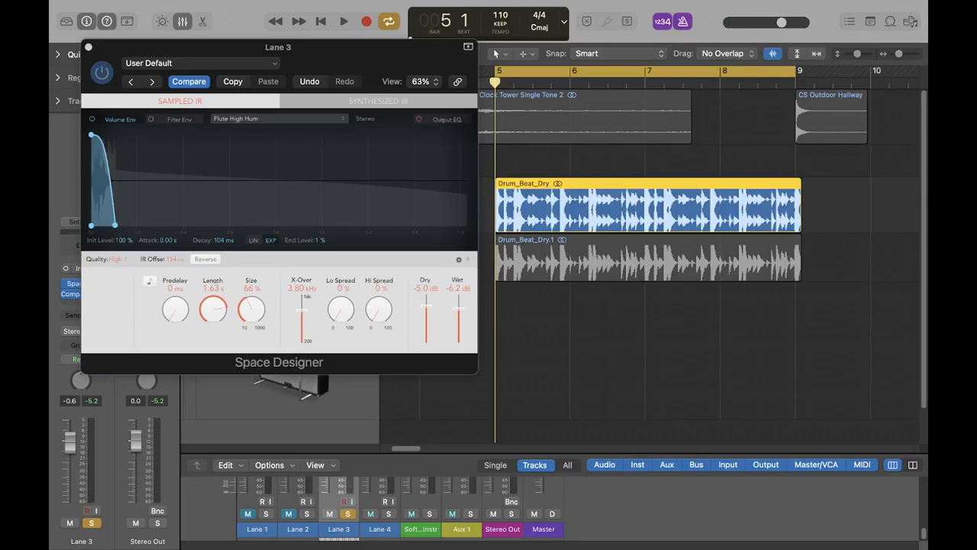
Play the drum loop and set Space Designer to about 63% size and 2.77 s length.
click(356, 21)
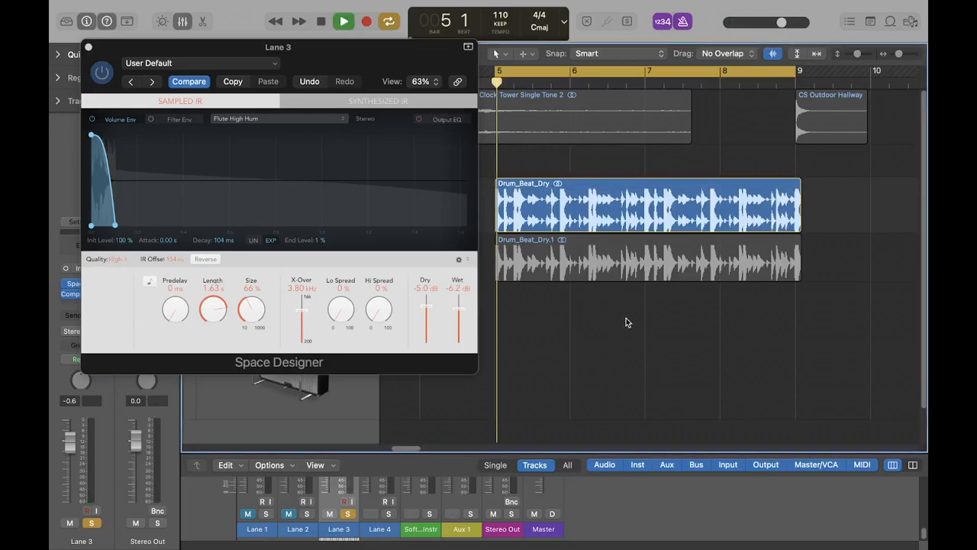
click(336, 19)
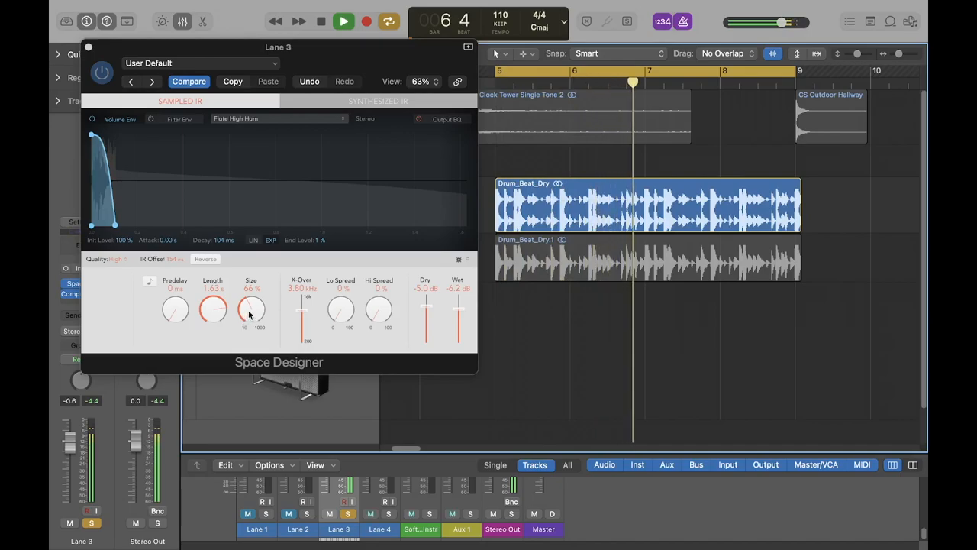
drag(251, 310, 258, 298)
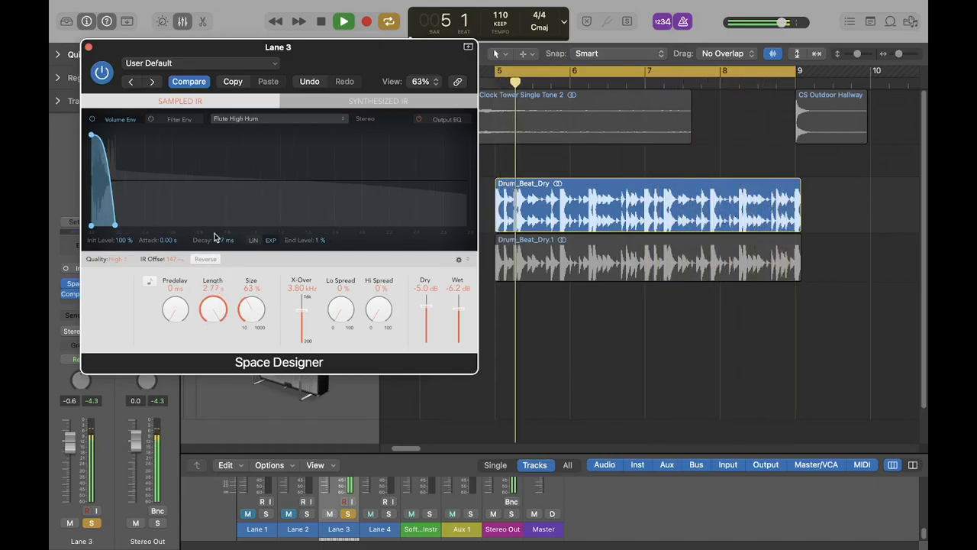
drag(113, 223, 127, 225)
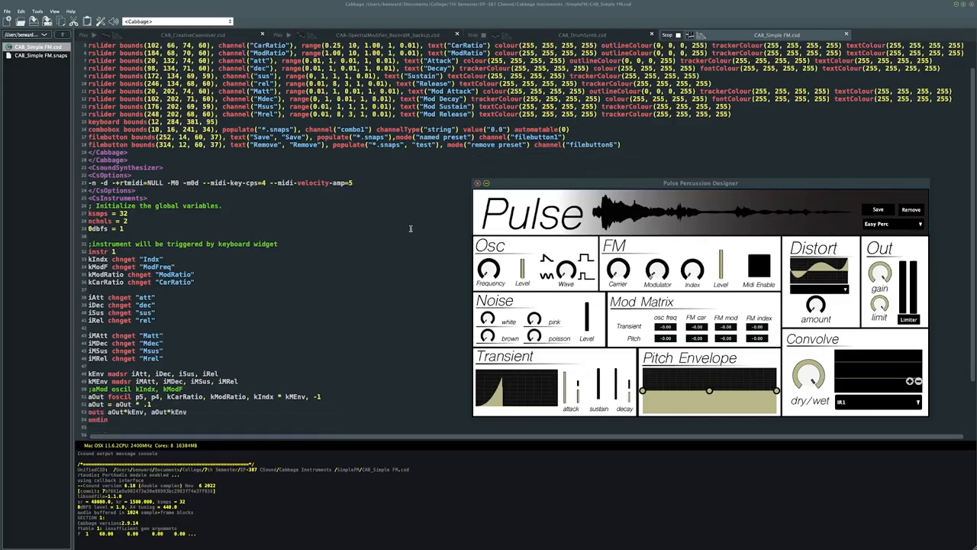
scroll(down, 3)
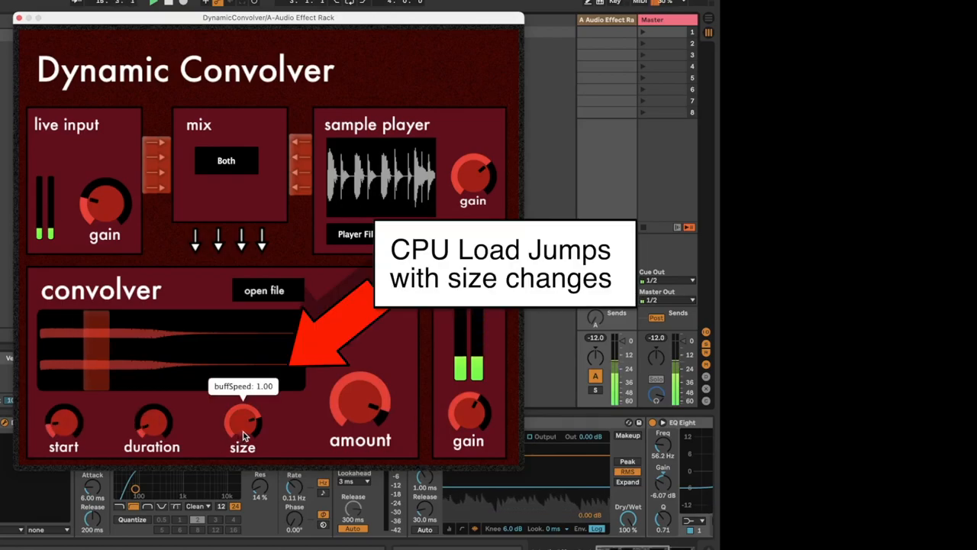
Sweep the Dynamic Convolver's size dial while the audio plays through it.
drag(242, 420, 242, 436)
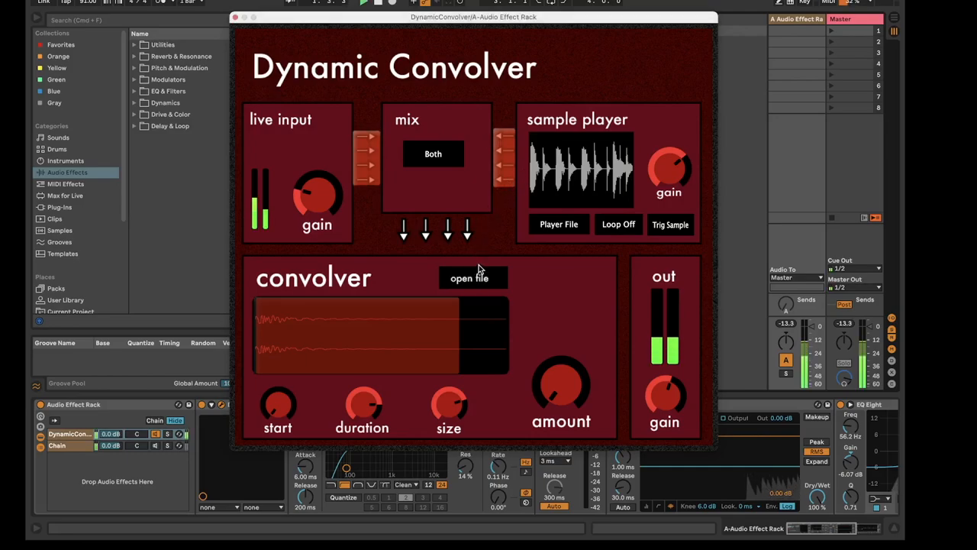
Load CMP Perc 4.wav from the Choose File dialog as the convolving file.
click(473, 277)
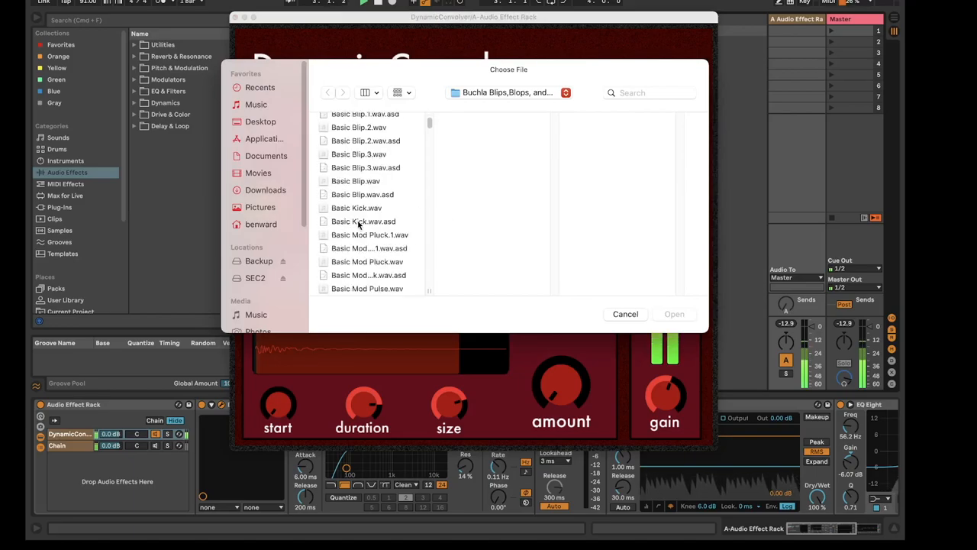
scroll(down, 3)
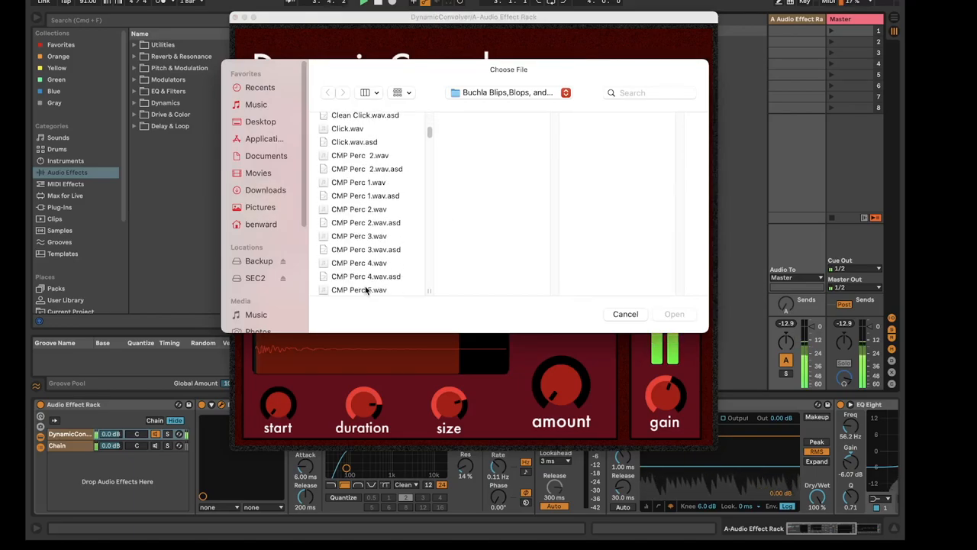
click(359, 263)
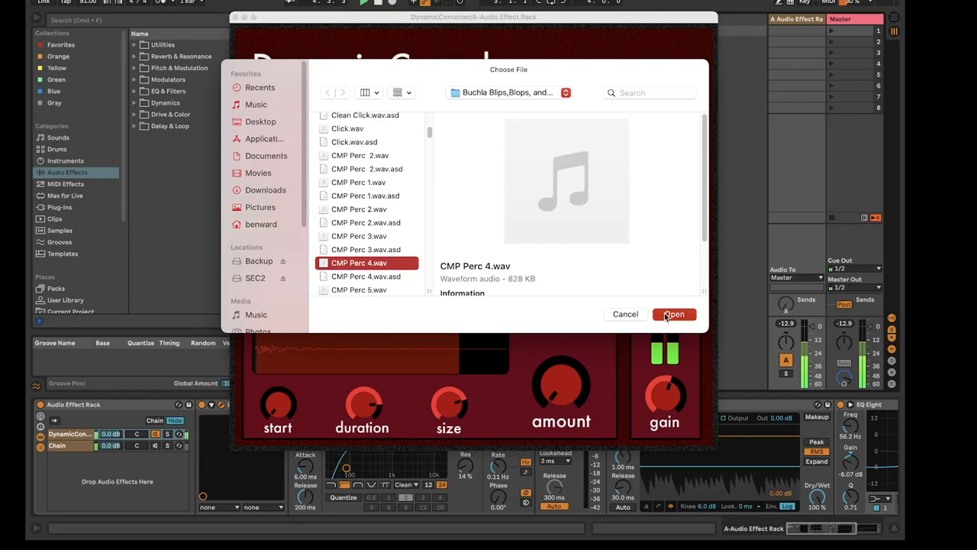
click(675, 314)
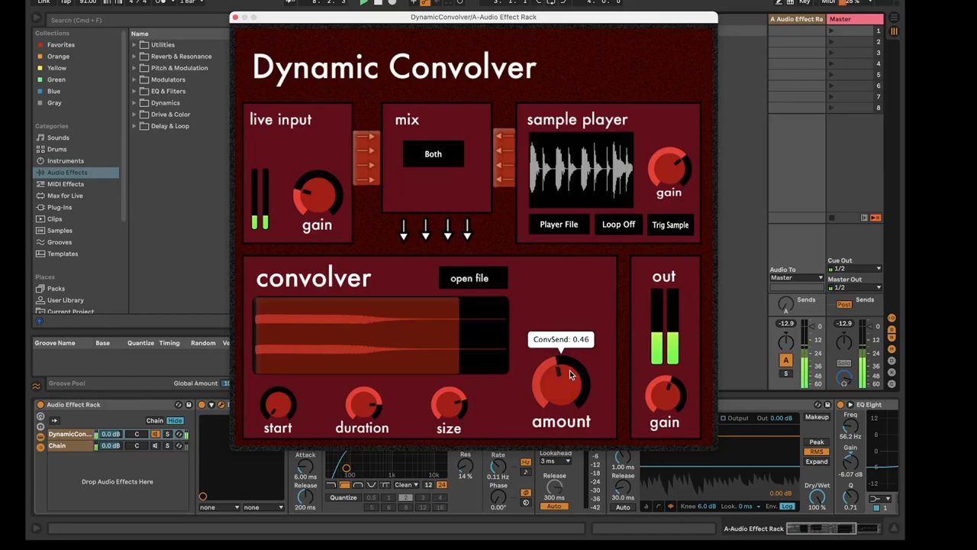
Raise the convolution send amount until it reads ConvSend 0.46.
drag(561, 389, 573, 351)
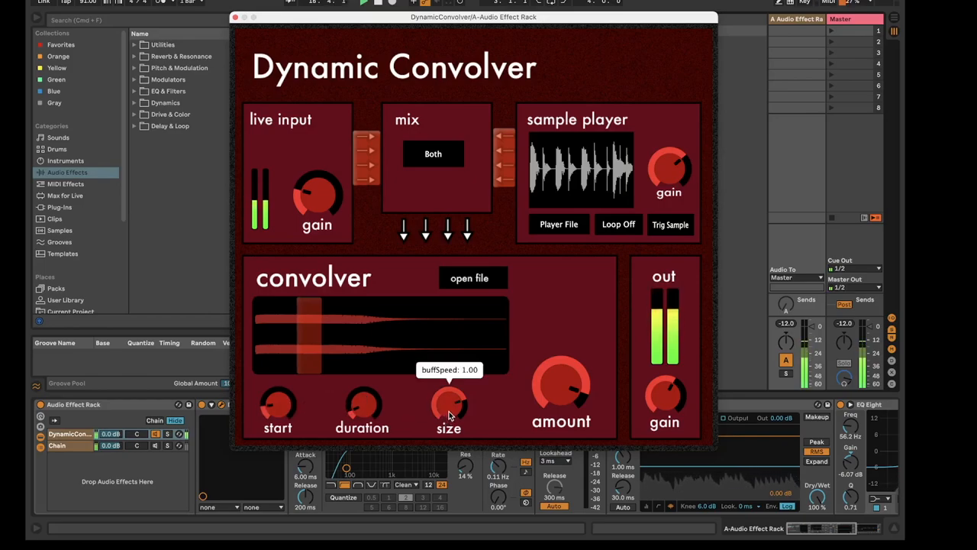
Lower the size dial below zero to about -1.41 so the impulse plays reversed.
drag(449, 403, 449, 420)
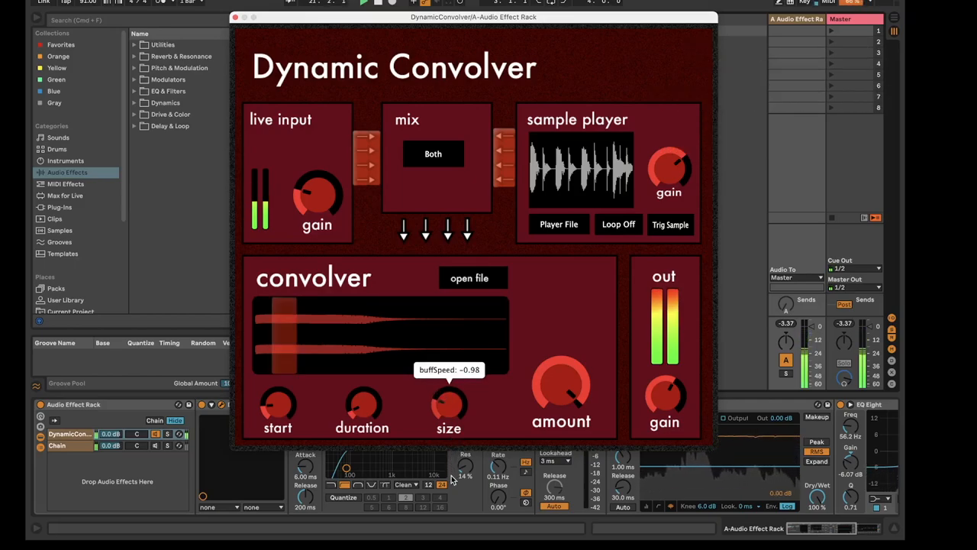
drag(449, 401, 449, 416)
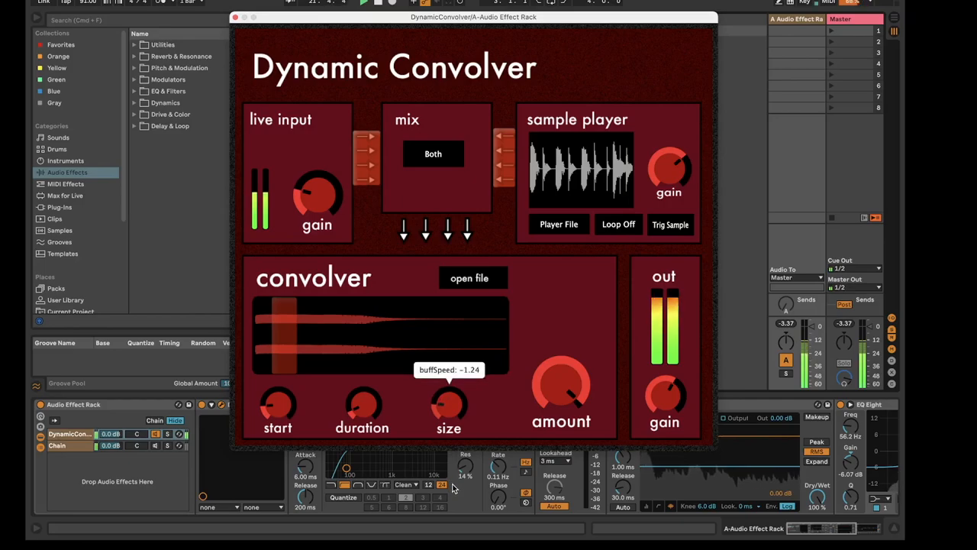
drag(449, 401, 449, 424)
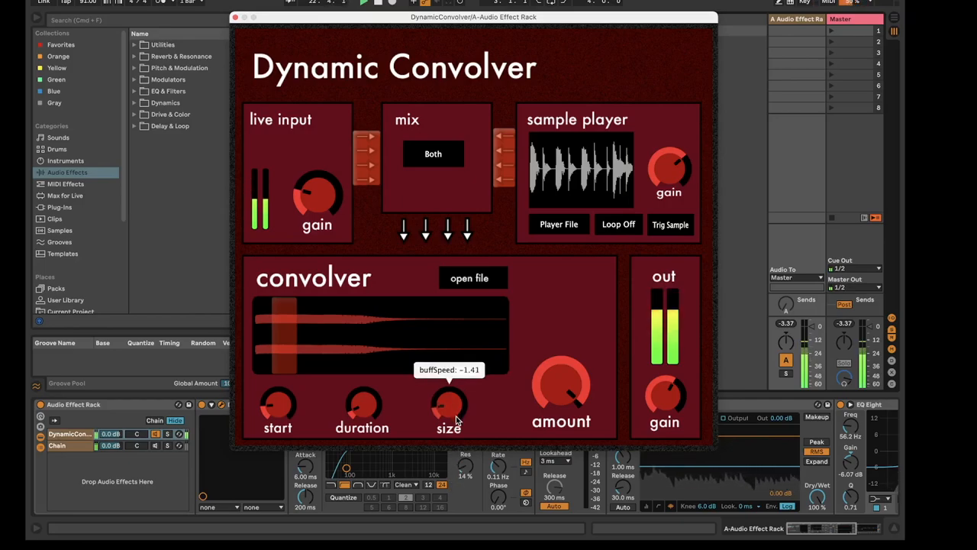